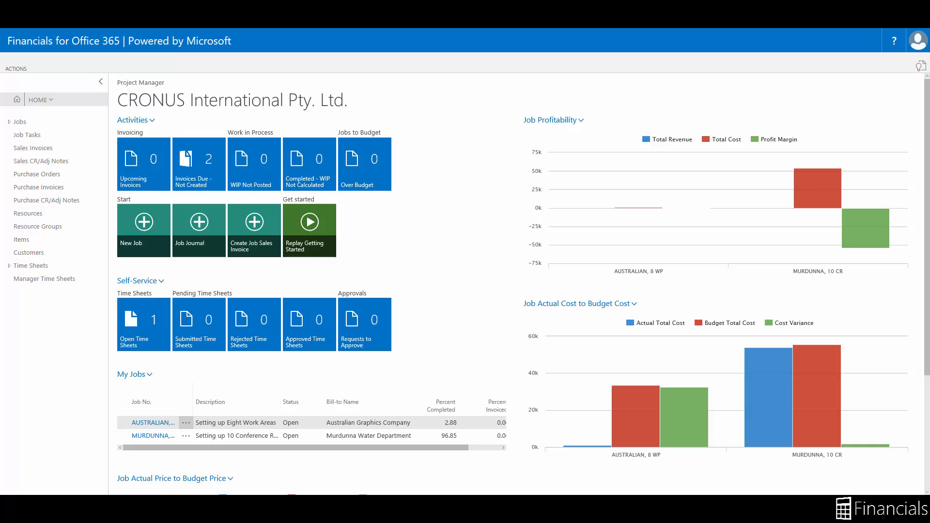
# - Open the AUSTRALIAN, 8 WP job card from the Jobs list
pyautogui.click(20, 122)
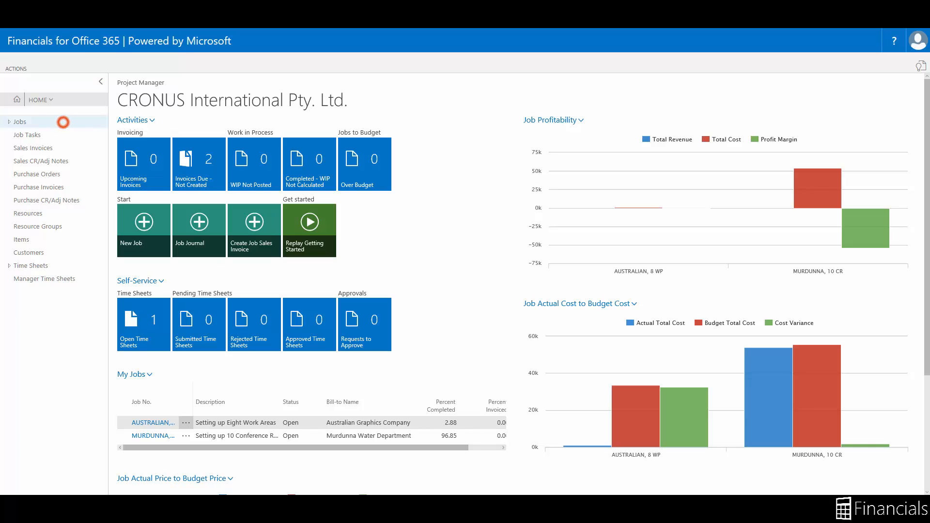
pyautogui.click(20, 122)
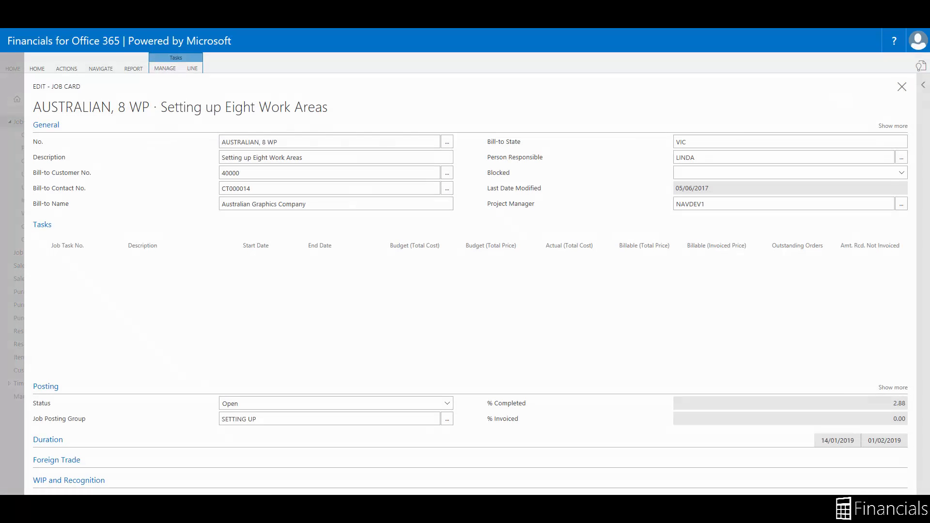
# - Collapse General, open Select - Job Posting Groups and read the WIP Costs Account tooltip
pyautogui.click(326, 141)
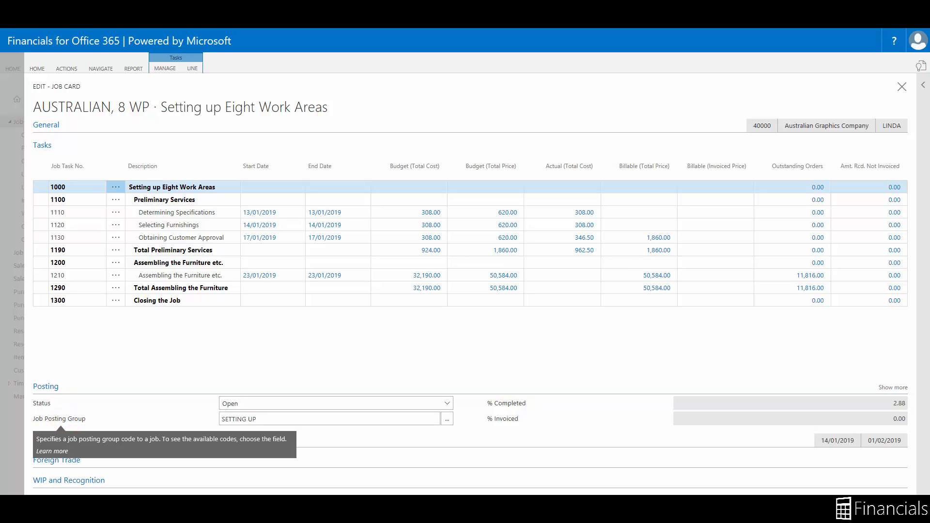
pyautogui.click(326, 419)
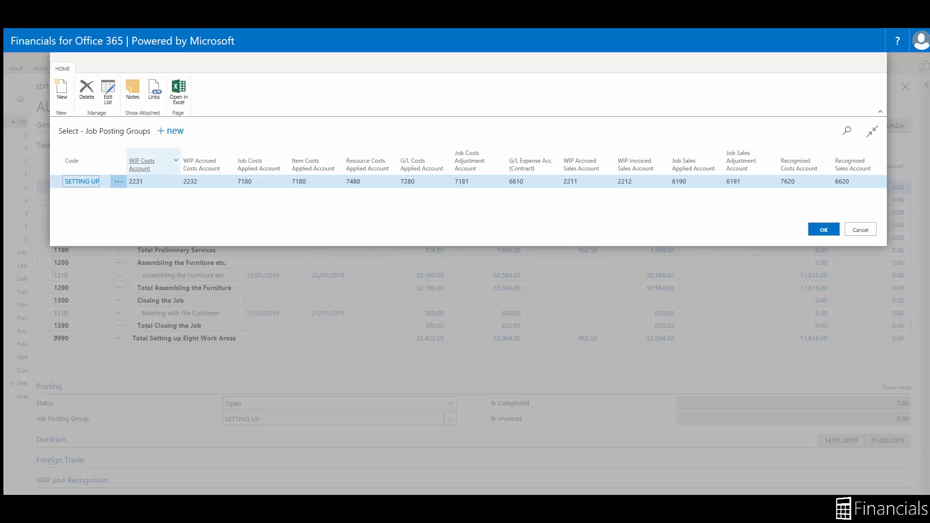
pyautogui.click(176, 160)
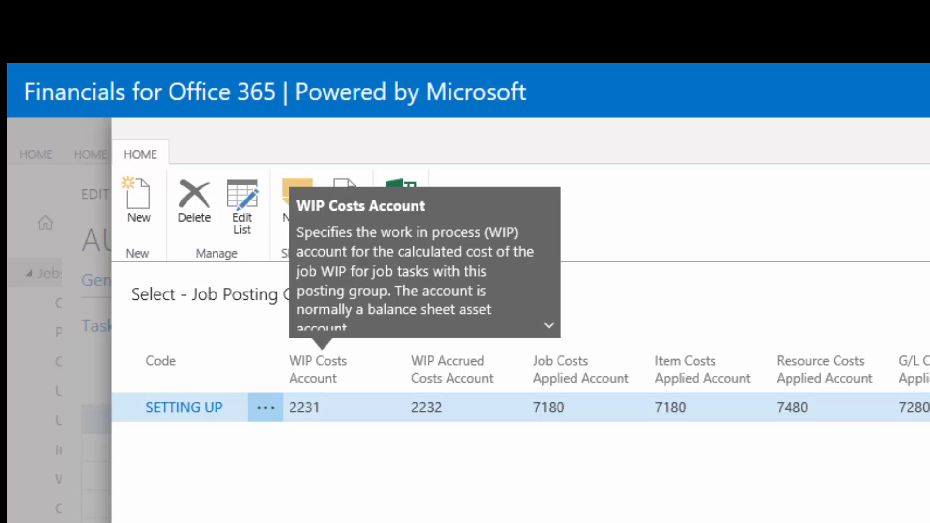
# - Read the WIP Costs, WIP Accrued Costs and Job Costs Adjustment Account column tooltips
pyautogui.click(549, 325)
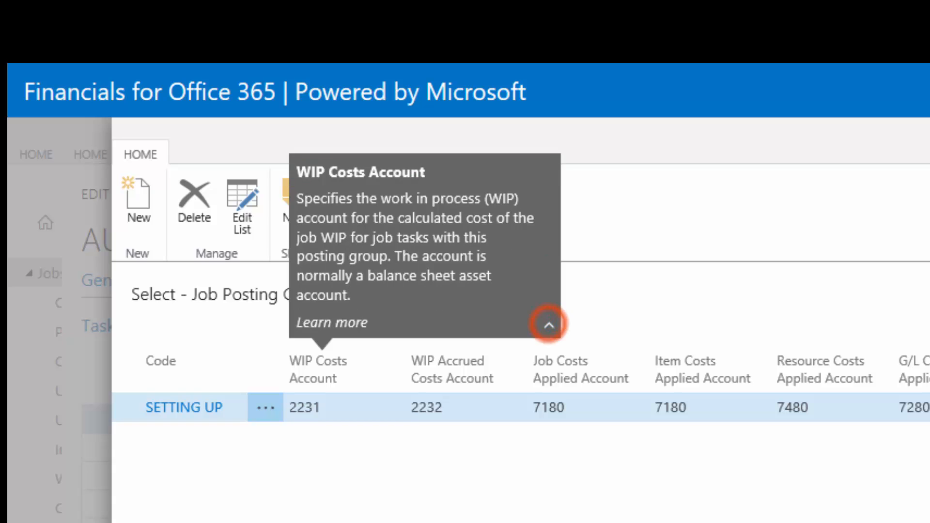
pyautogui.click(548, 324)
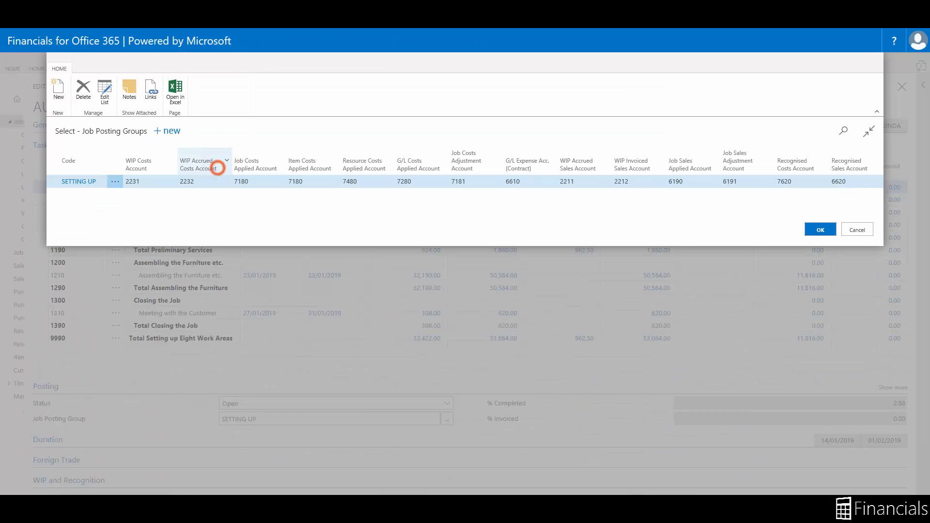
pyautogui.moveTo(201, 164)
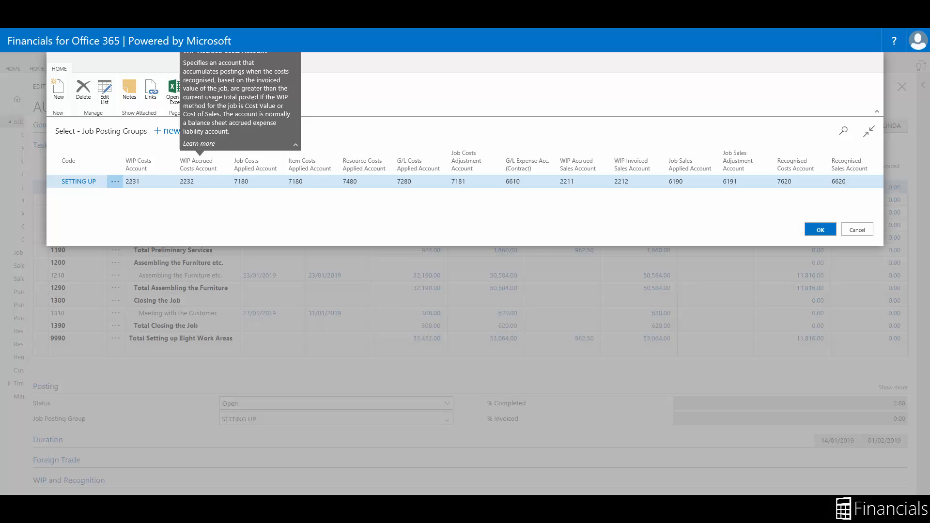
pyautogui.click(273, 162)
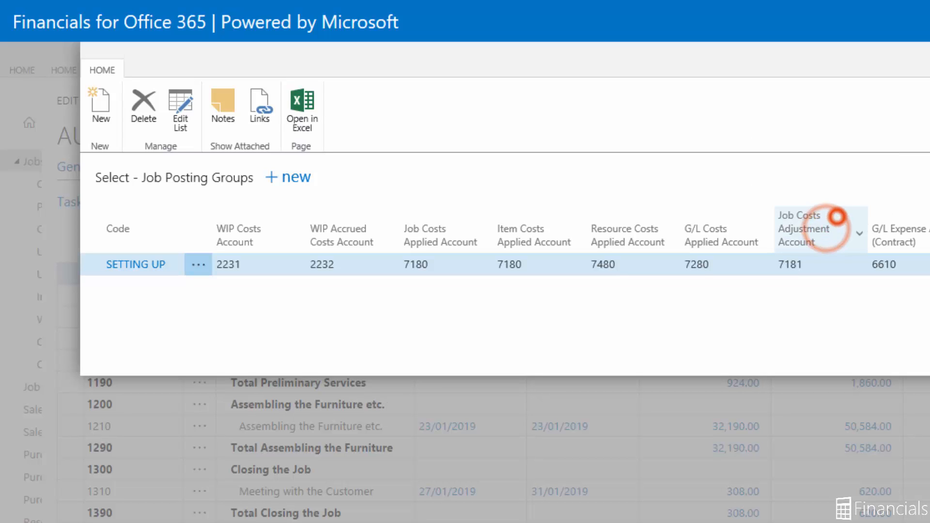
pyautogui.click(858, 228)
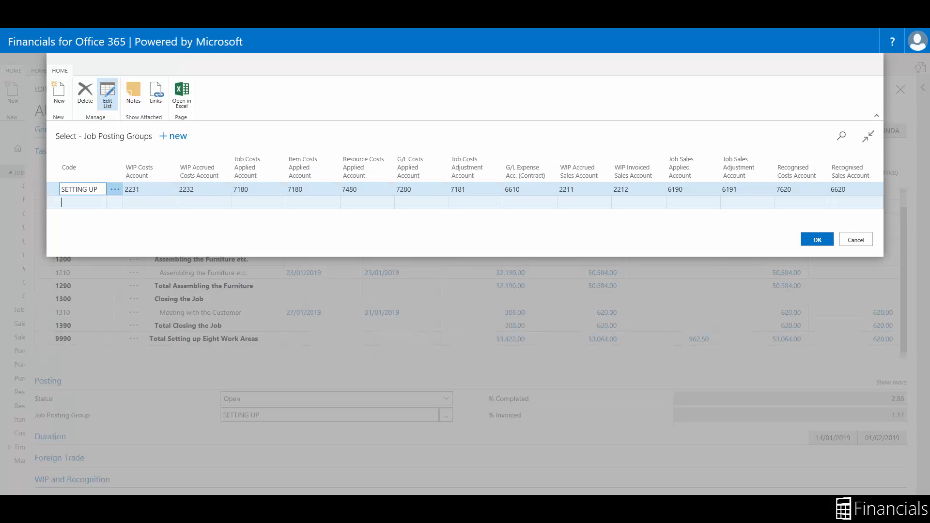
# - Enter code MOVING with G/L account 221 and select it for the job
pyautogui.write('MOVING')
pyautogui.click(422, 202)
pyautogui.write('7280')
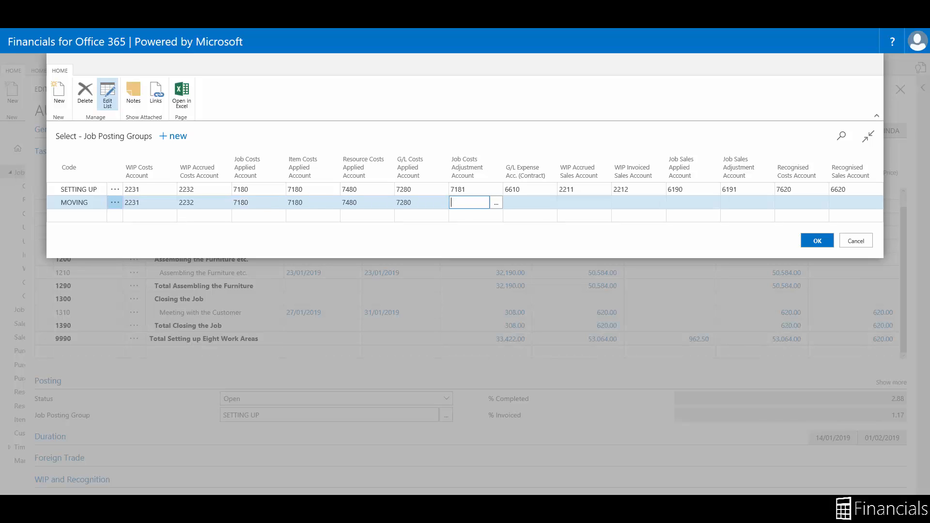
pyautogui.write('221')
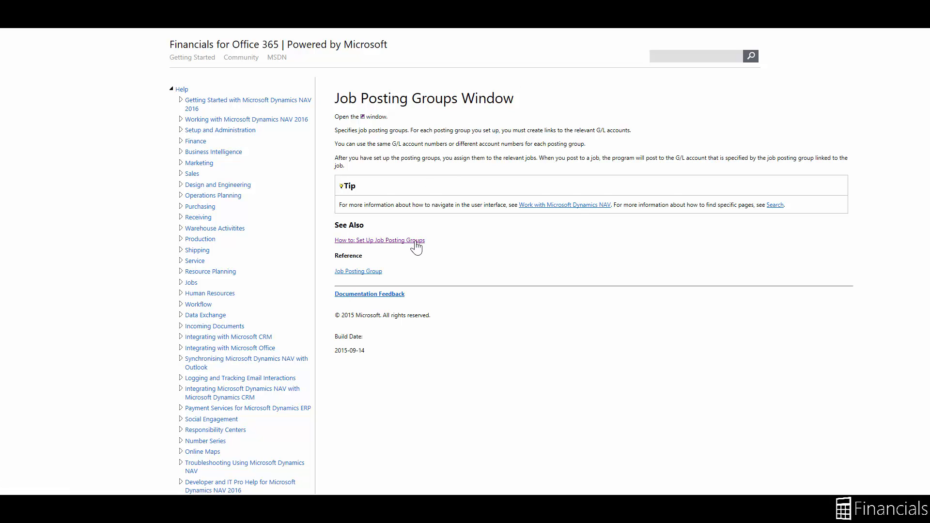
pyautogui.click(378, 239)
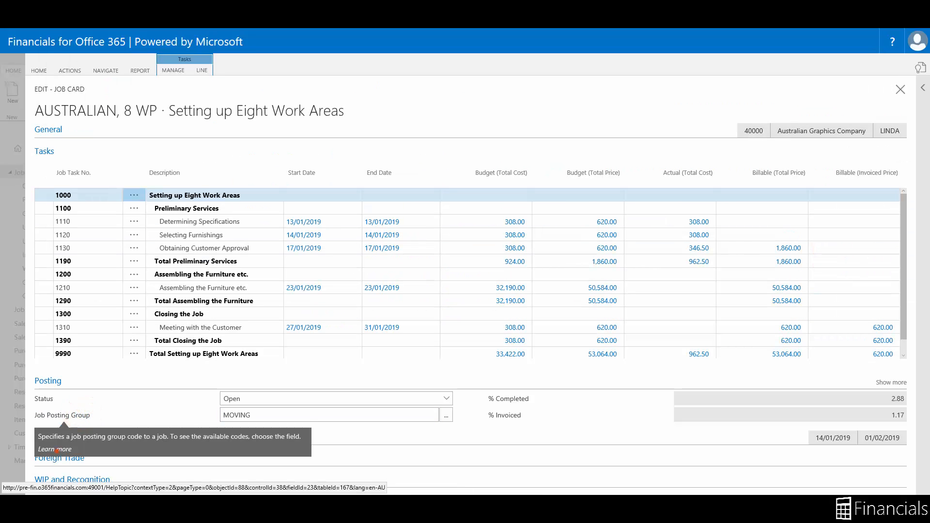
# - Confirm Job Posting Group shows MOVING and close the job card
pyautogui.click(53, 448)
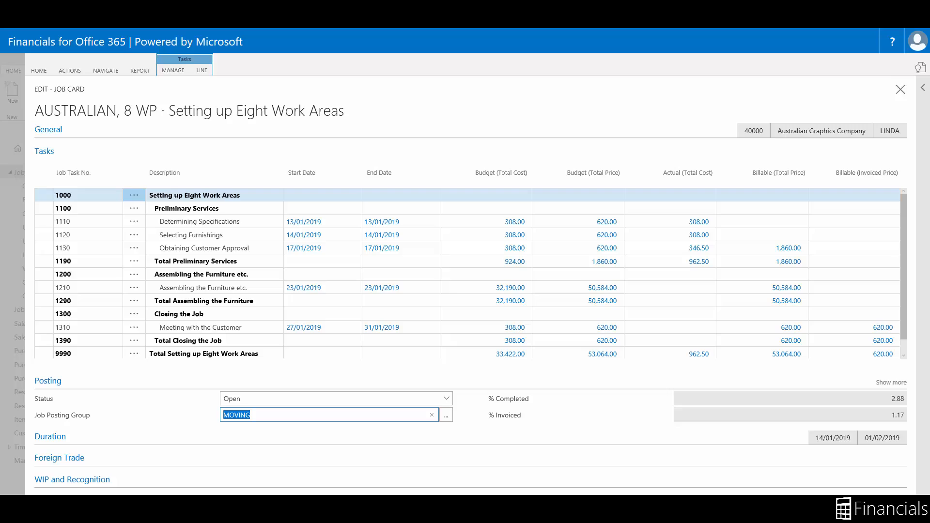
pyautogui.click(900, 89)
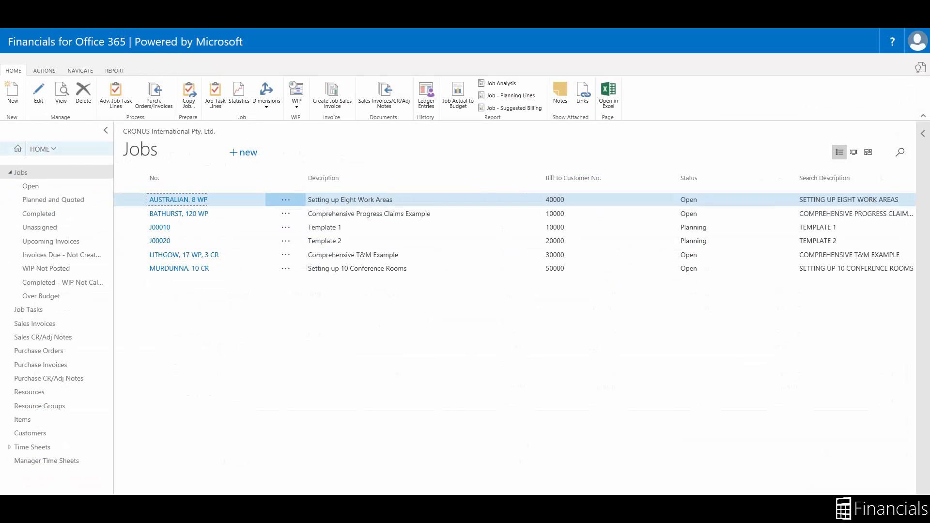